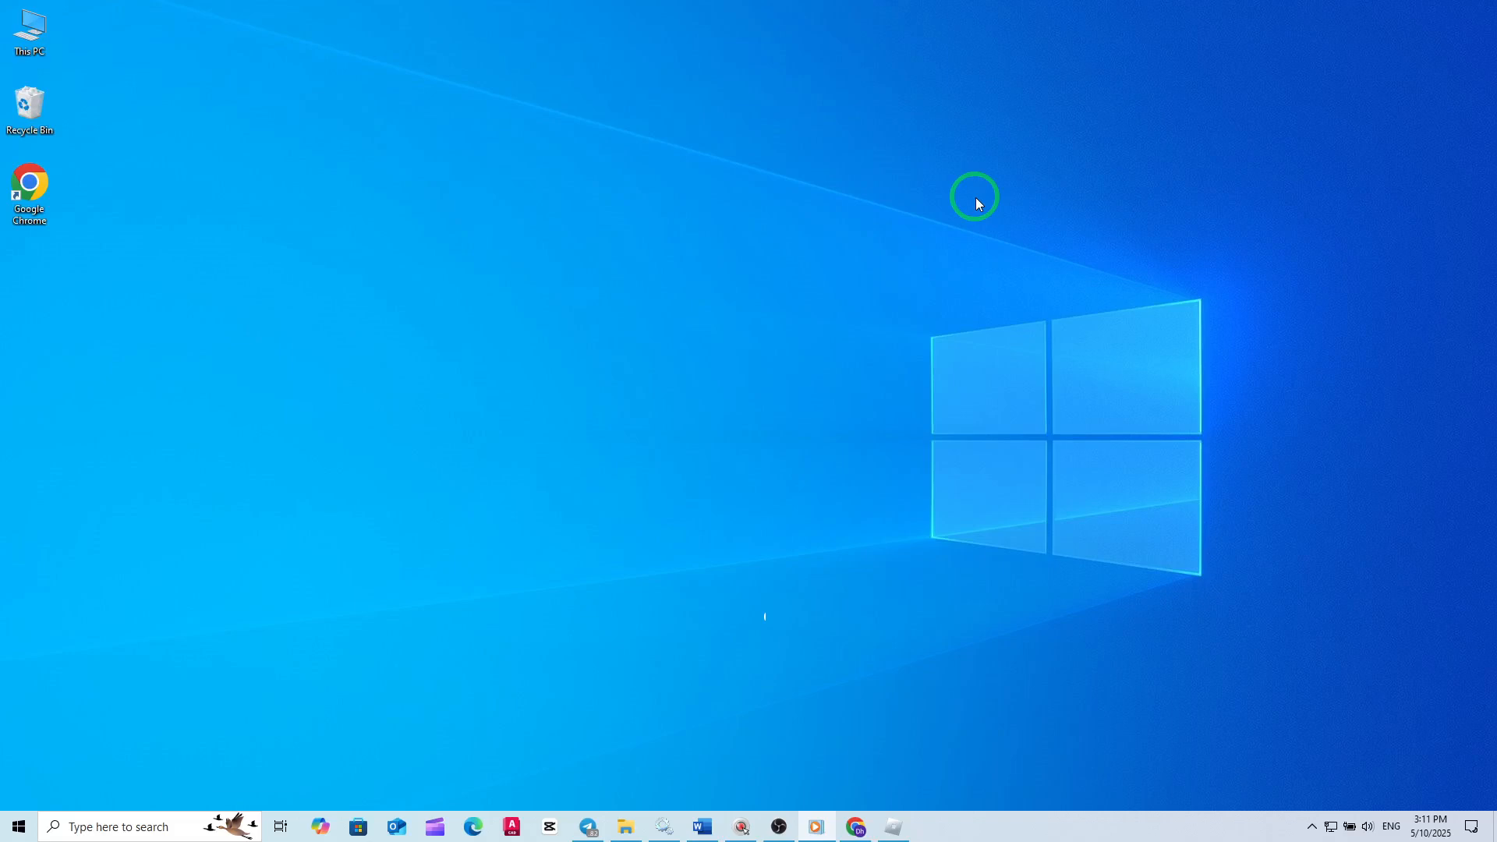
{"action": "mouse_move", "coordinate": [918, 451]}
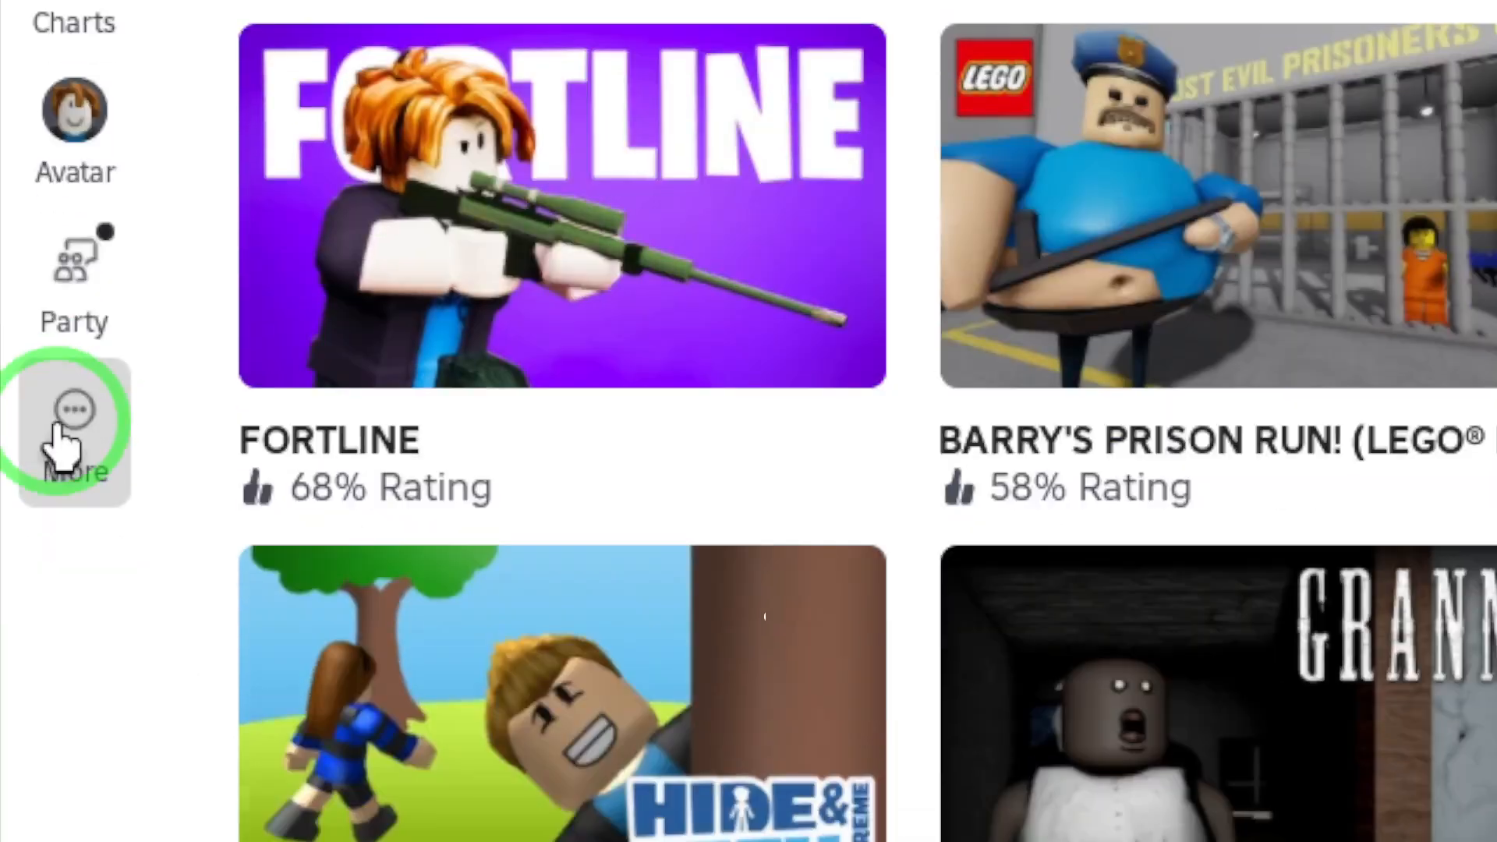
Show the More page with marketplace, inventory, profile, friends and settings tiles
{"action": "left_click", "coordinate": [75, 410]}
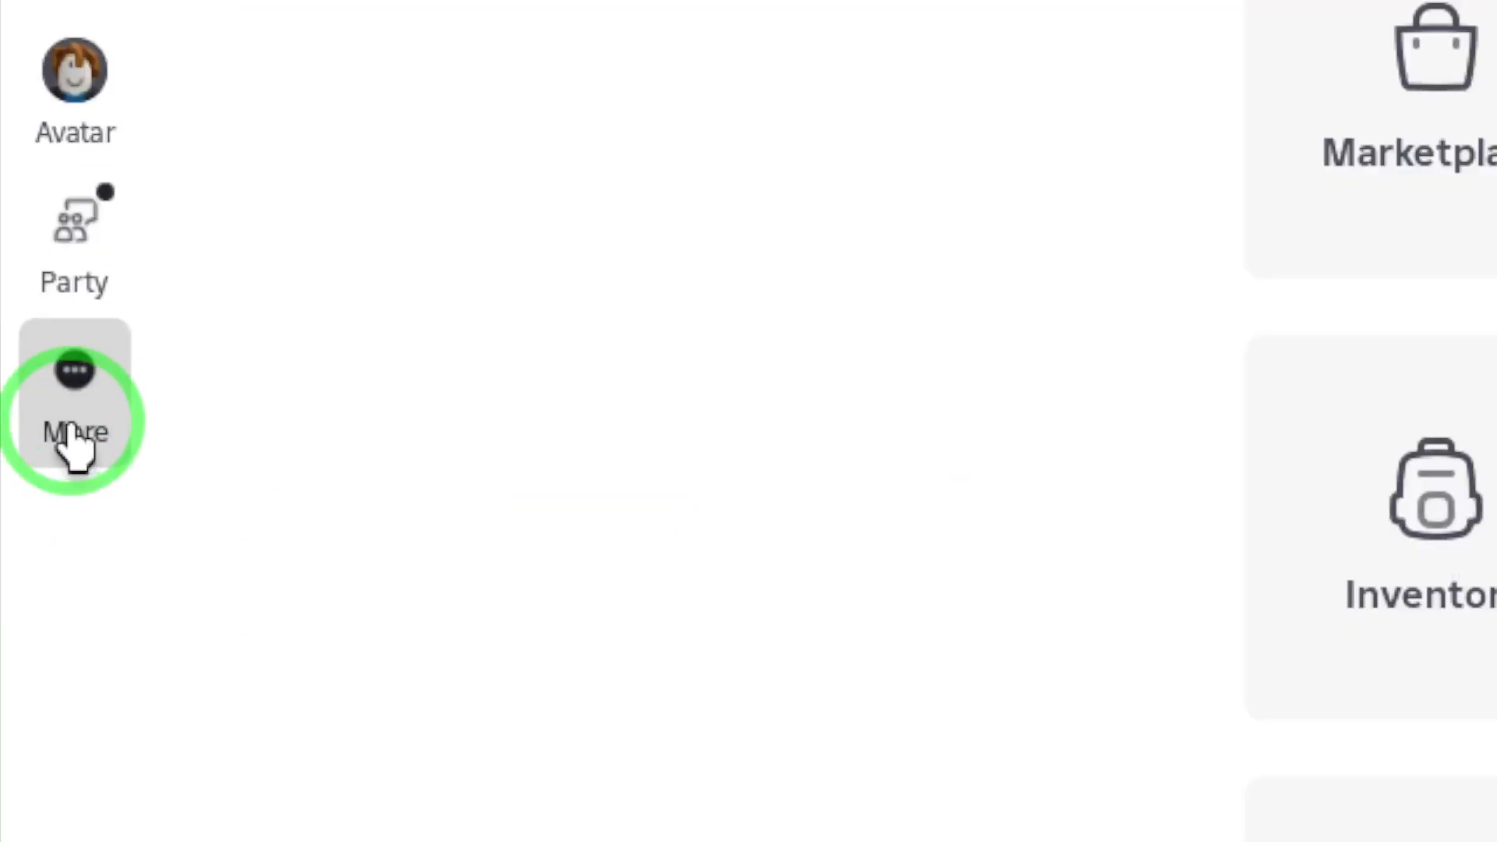
{"action": "left_click", "coordinate": [75, 424]}
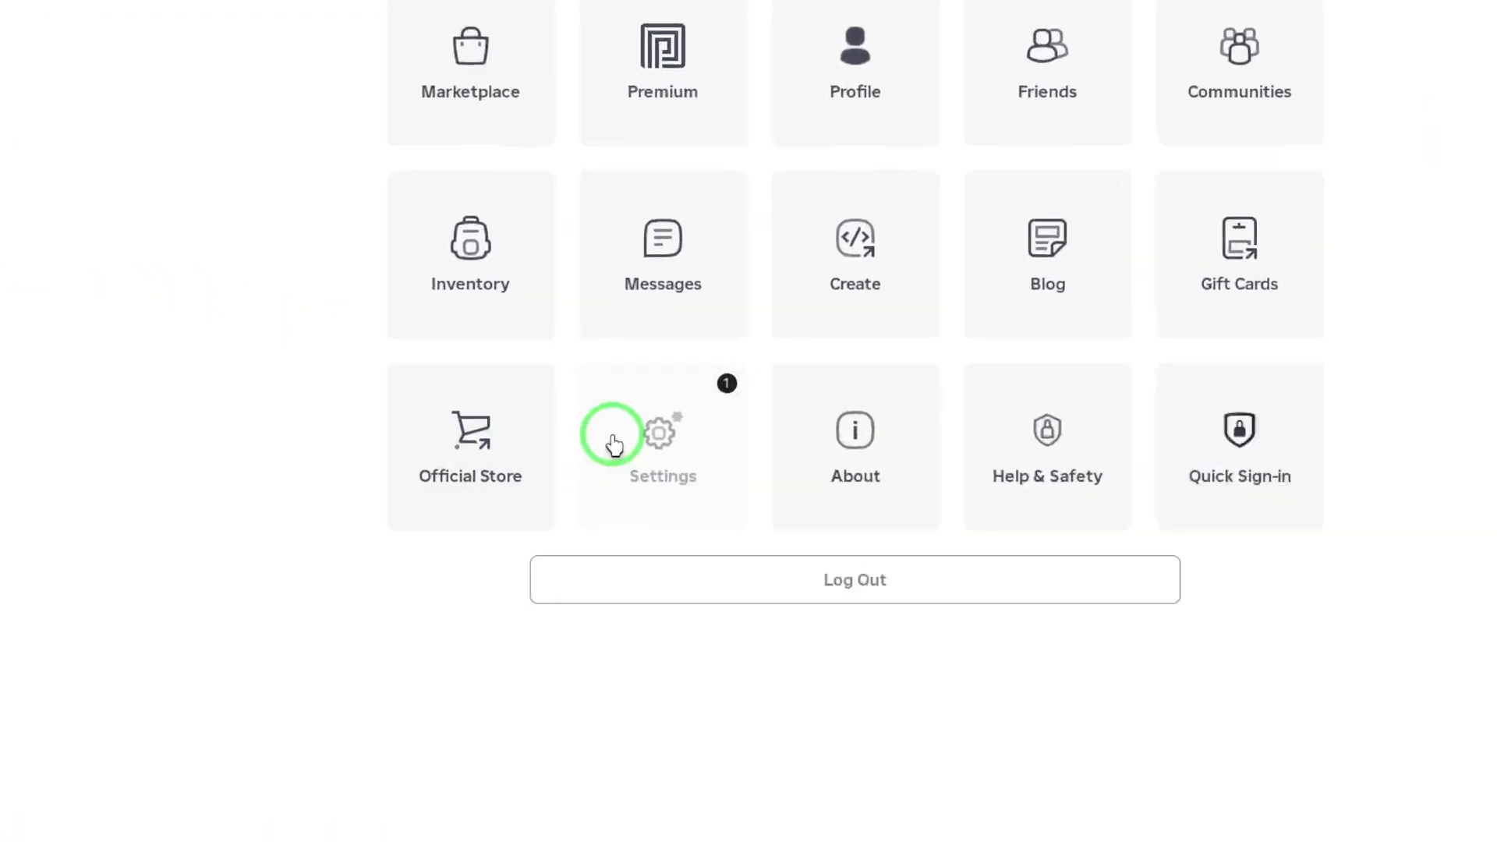
Go into account Settings and then the Notifications section
{"action": "left_click", "coordinate": [661, 445]}
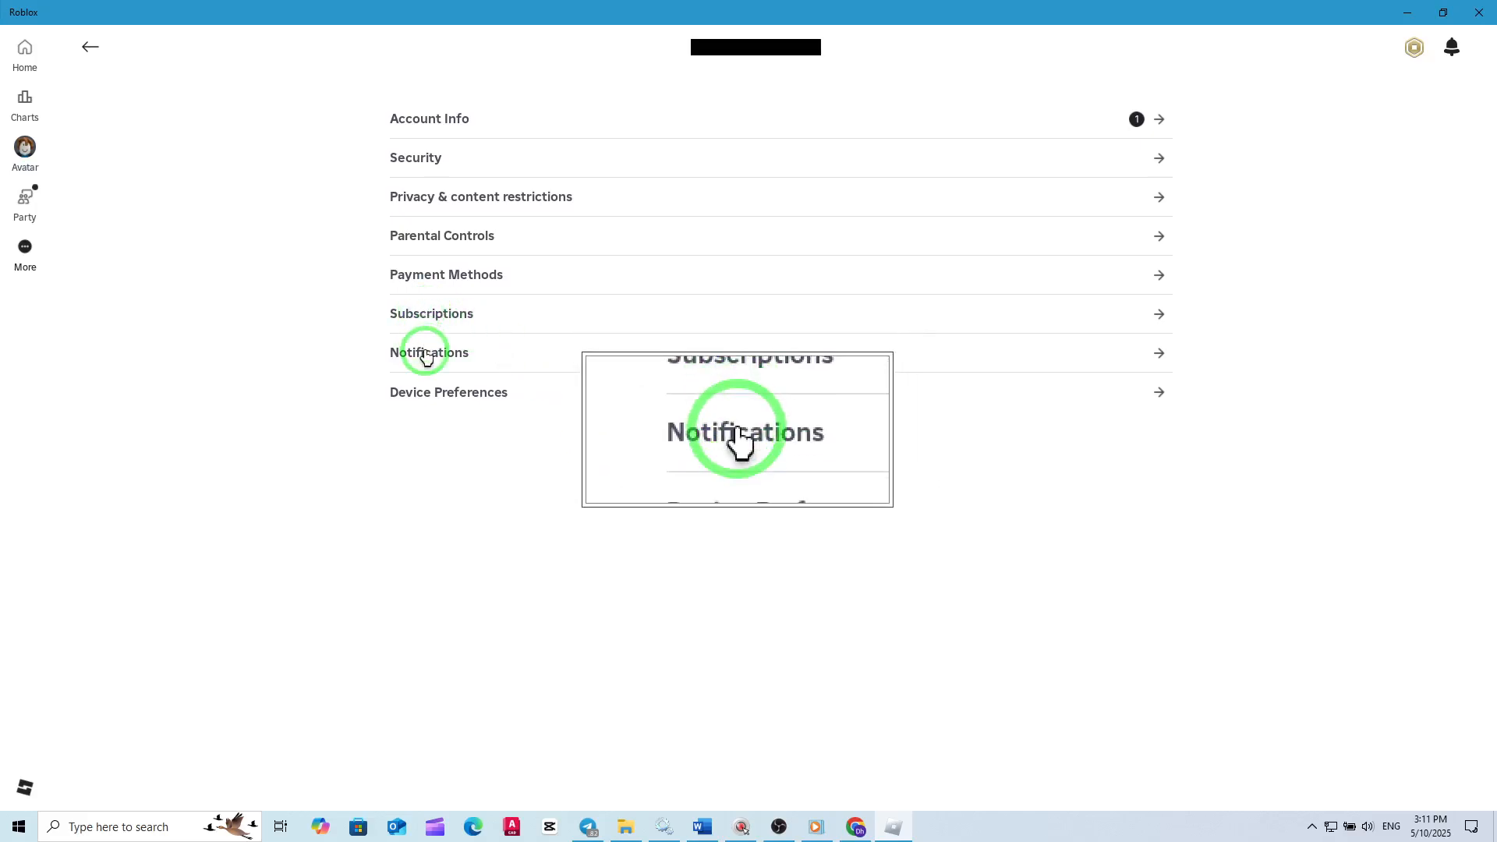
{"action": "left_click", "coordinate": [430, 353]}
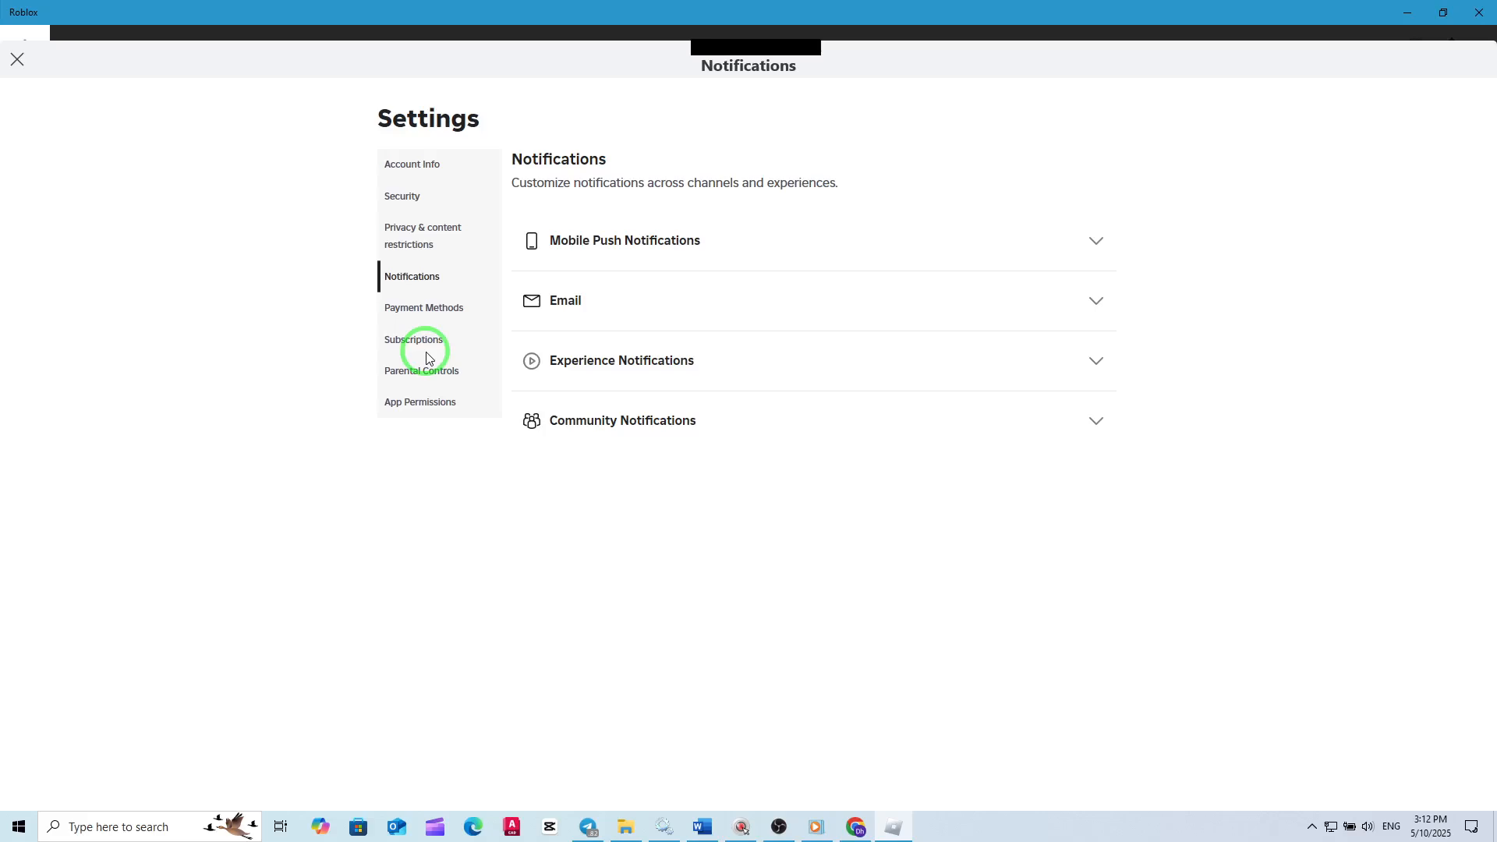
Expand the Mobile Push Notifications group to reveal its individual toggles
{"action": "left_click", "coordinate": [624, 240]}
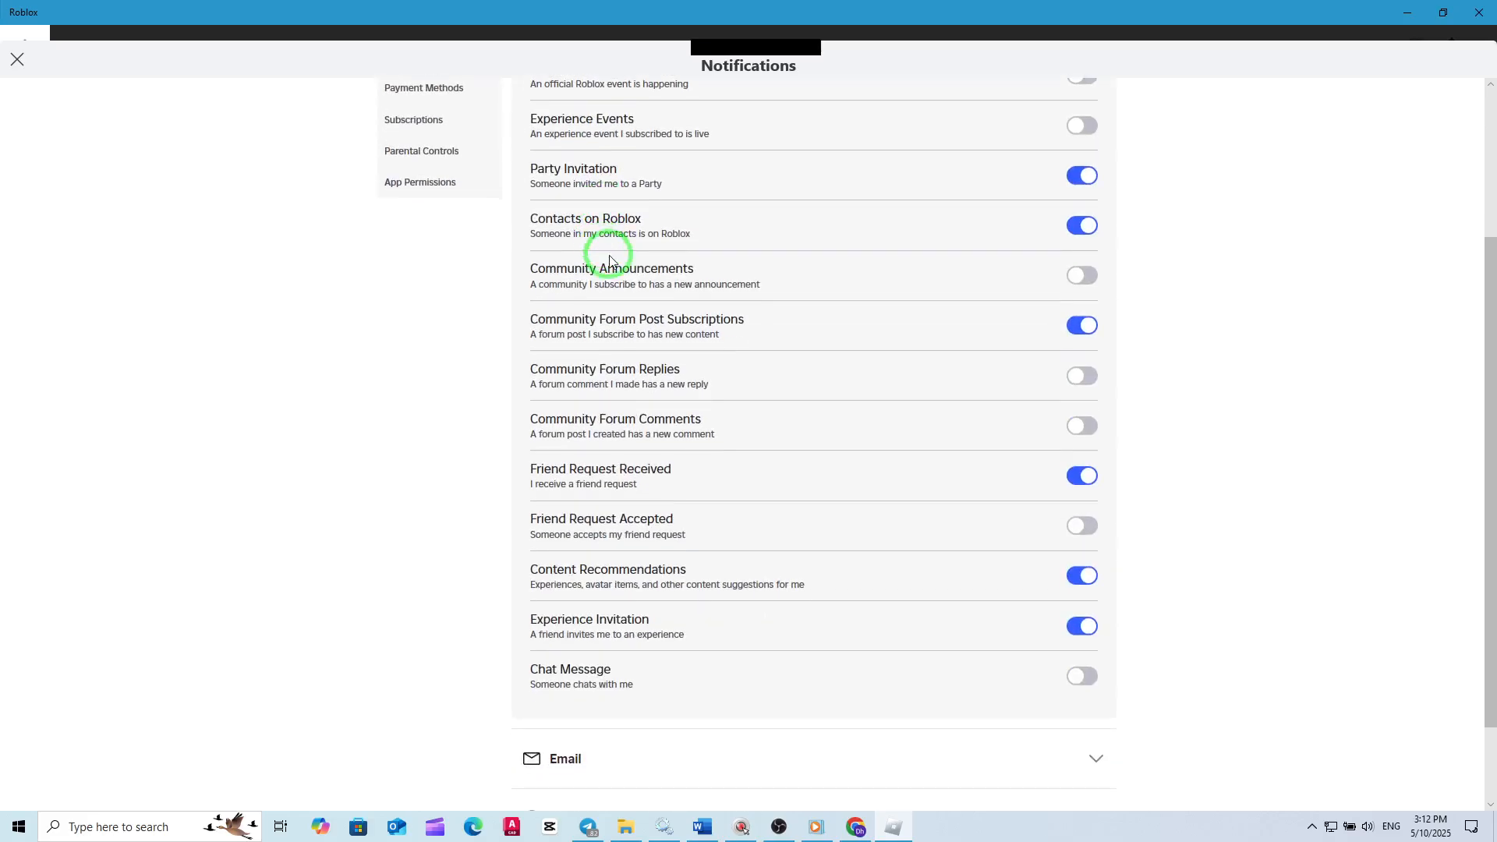
{"action": "mouse_move", "coordinate": [405, 750]}
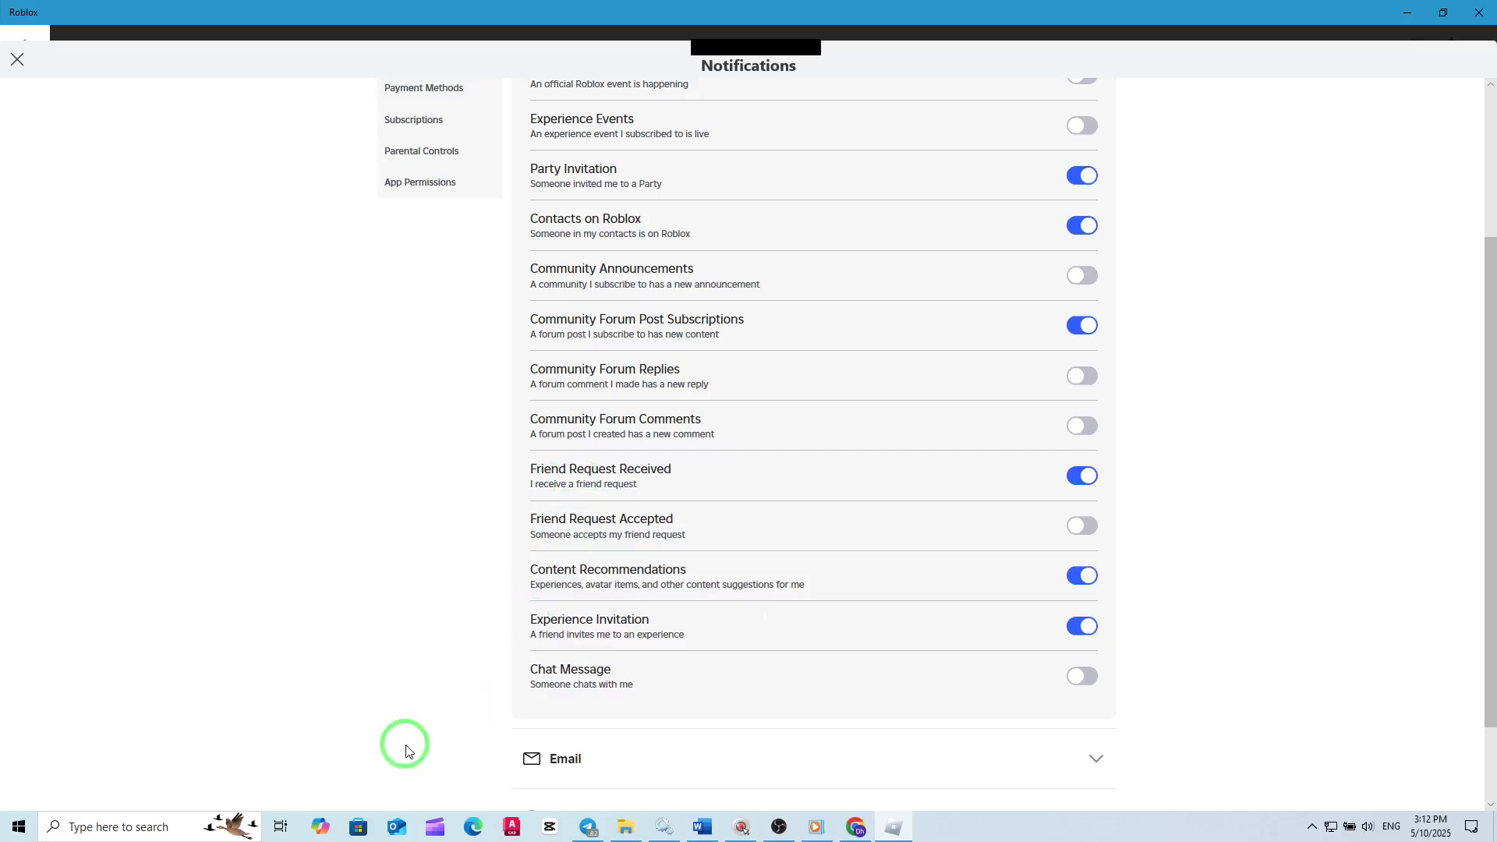